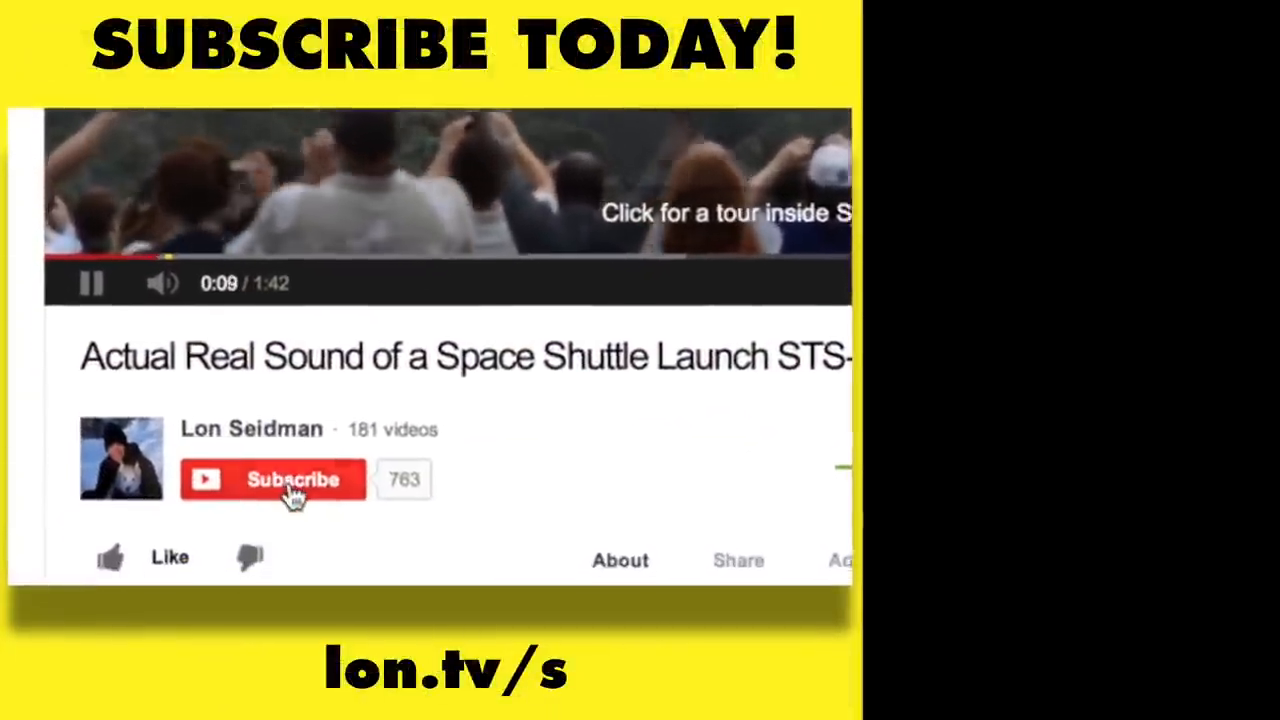
# Subscribe to the Lon Seidman channel so the button reads 'Subscribed'
pyautogui.click(272, 480)
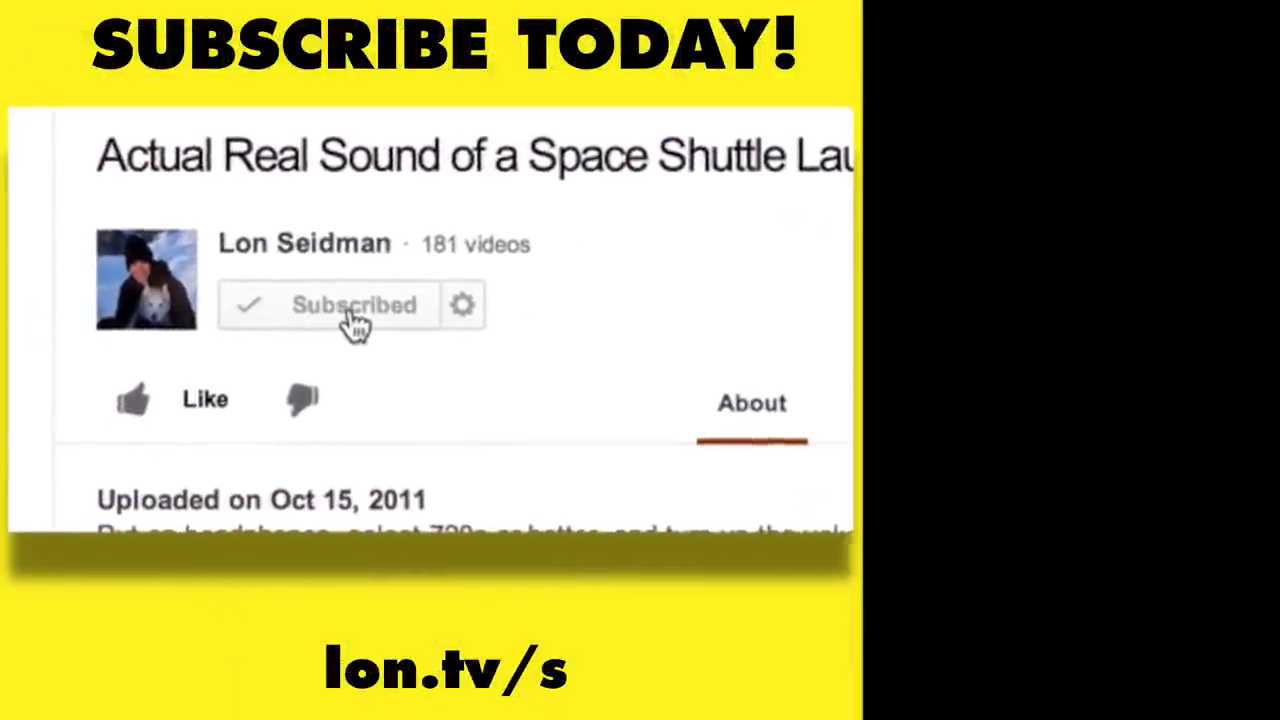